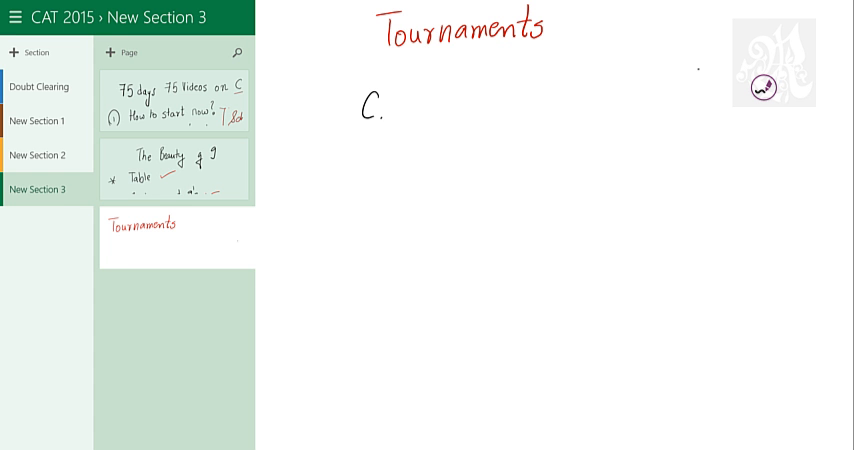
Handwrite the exam list starting with CAT/, the note 'CAT 2011, 20' and 'Time tab'
{"action": "type", "text": "CAT/SNAP/XAT/NMAT"}
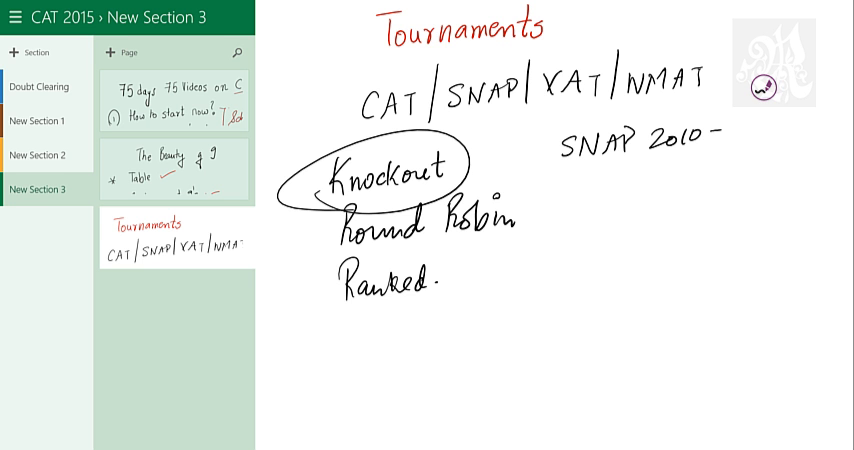
{"action": "type", "text": "CAT 2011,2012"}
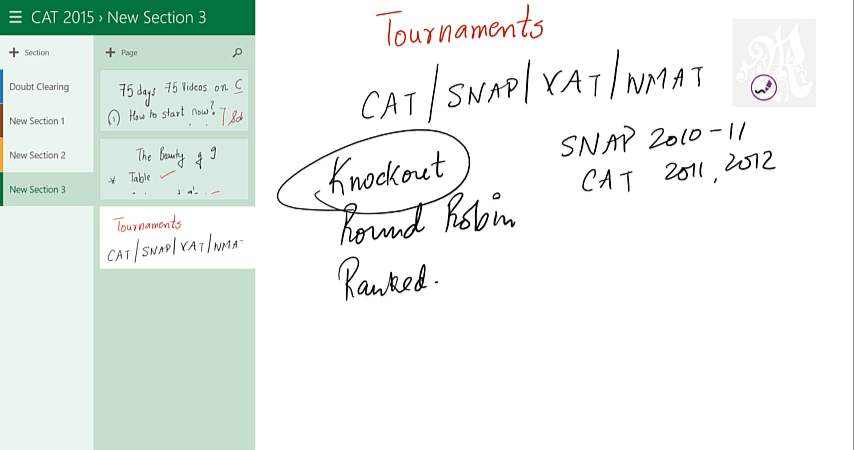
{"action": "type", "text": "Time tab"}
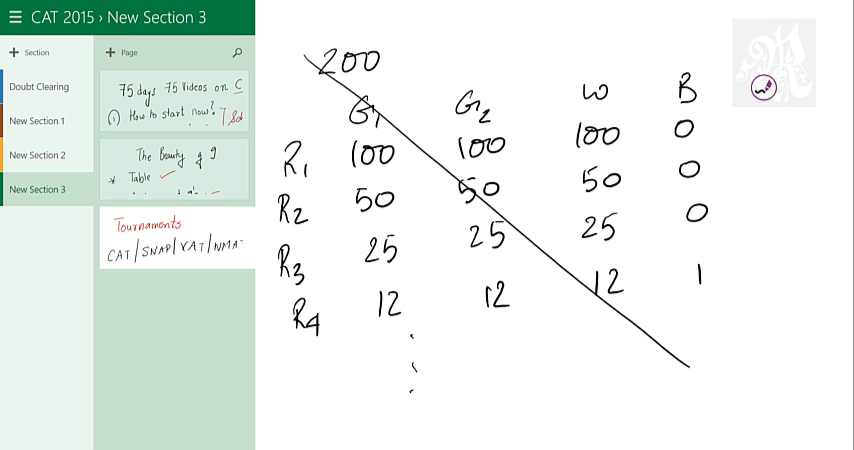
Draw the second diagonal stroke across the 200-team round table to complete the X
{"action": "left_click_drag", "start_coordinate": [345, 385], "coordinate": [730, 40]}
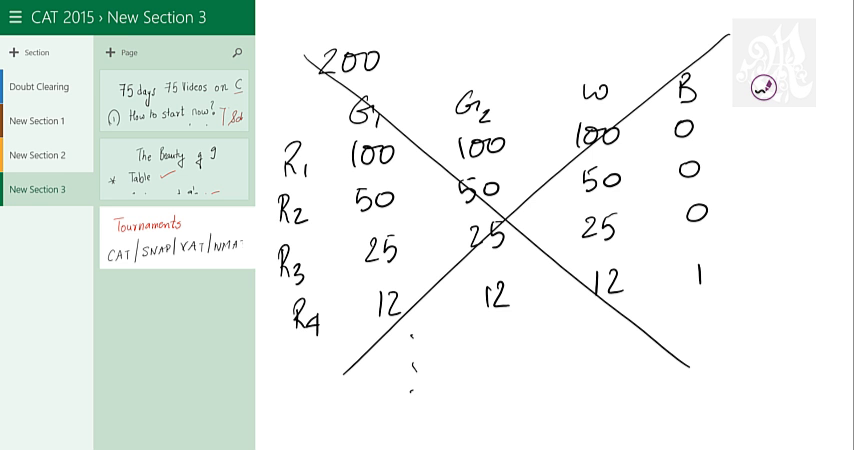
Write '1 sec/question', then '199 losses' and '199 match' for 200 teams, and begin 307
{"action": "scroll", "scroll_direction": "down", "scroll_amount": 3}
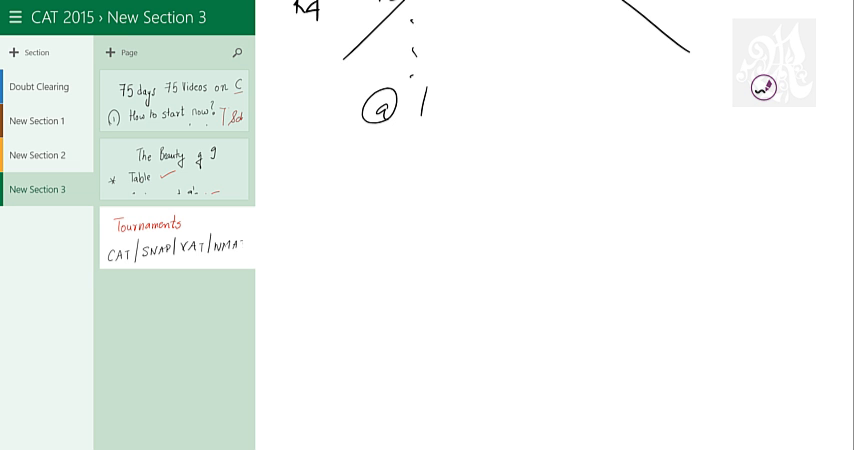
{"action": "left_click_drag", "start_coordinate": [430, 100], "coordinate": [515, 105]}
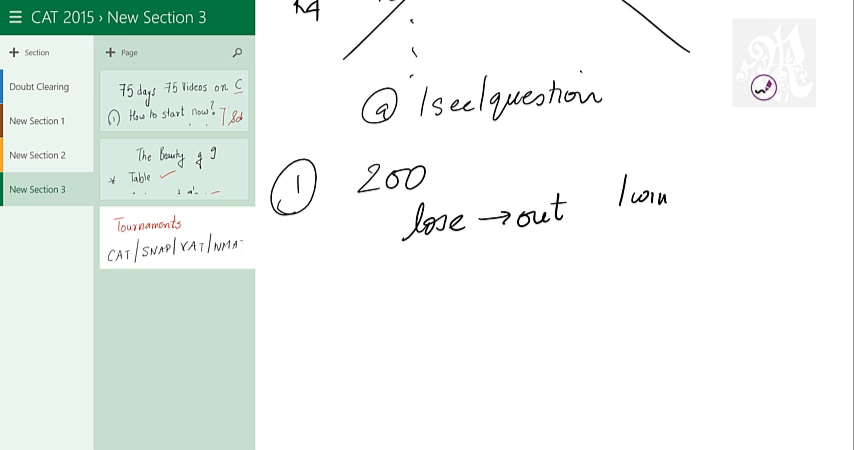
{"action": "type", "text": "19"}
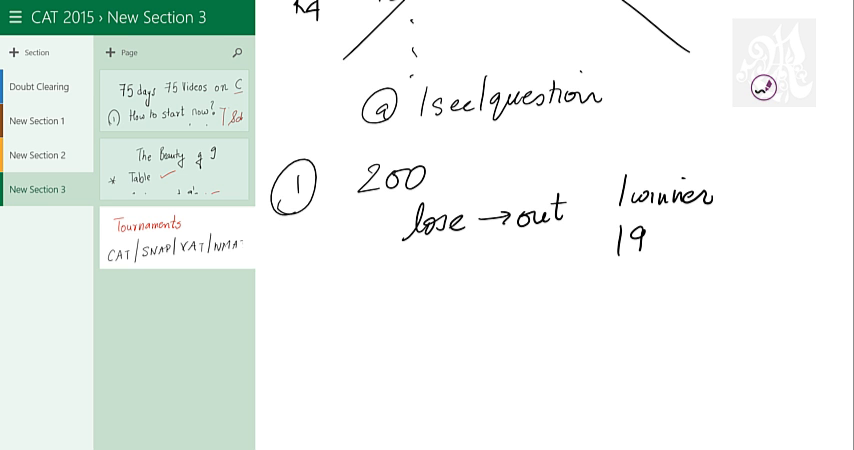
{"action": "type", "text": "99 losses"}
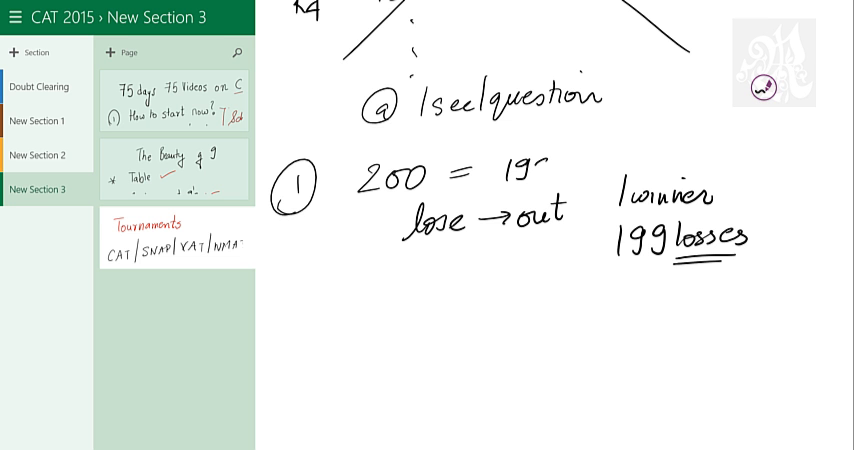
{"action": "type", "text": "199 match"}
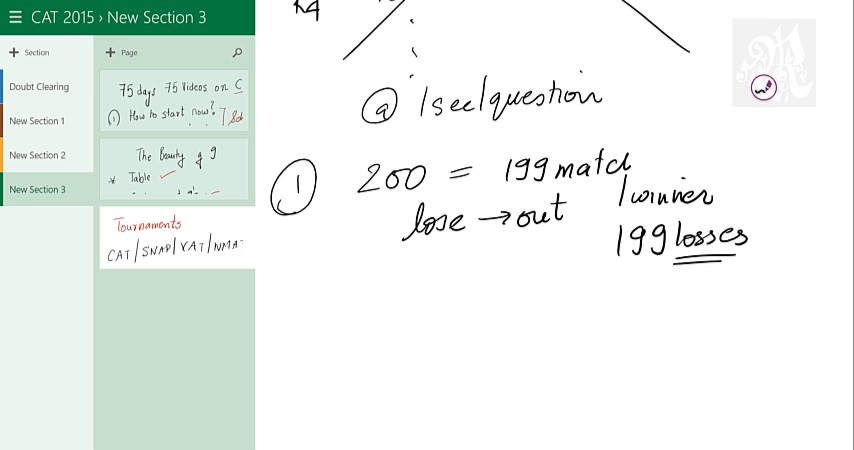
{"action": "type", "text": "307 → 306"}
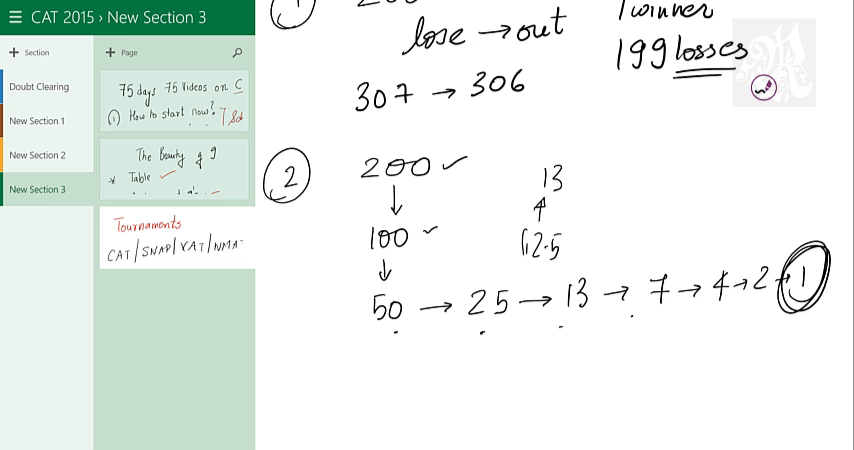
Conclude the 200-to-1 halving chain with '8 rounds'
{"action": "type", "text": "8"}
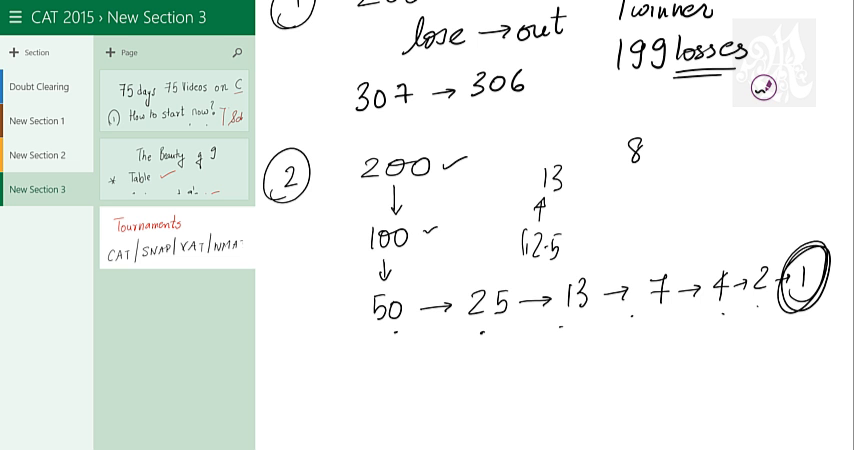
{"action": "type", "text": "rounds"}
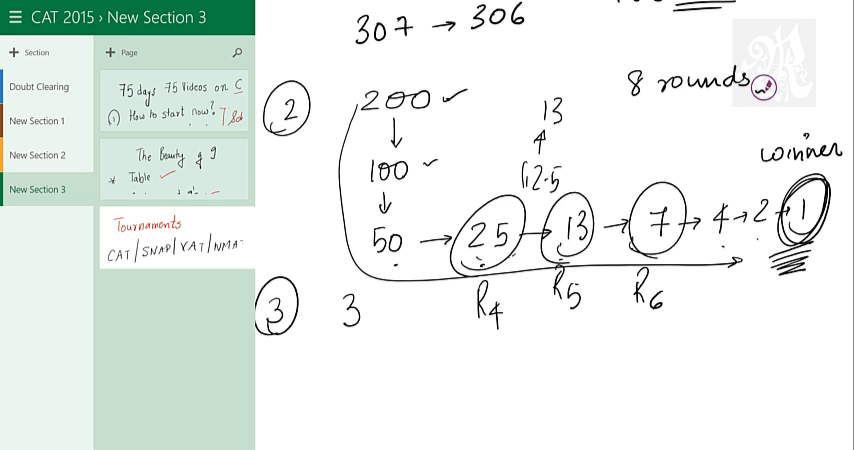
Below the marks note, draw an arrow to a time estimate and start writing '3sec'
{"action": "scroll", "scroll_direction": "down", "scroll_amount": 3}
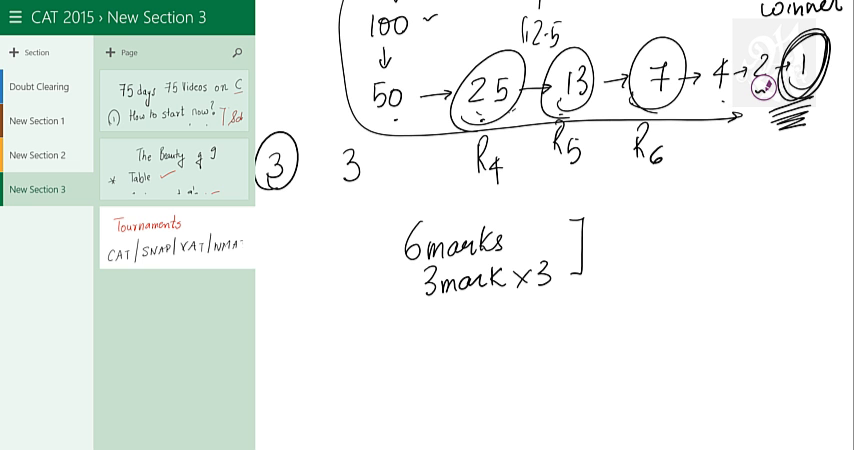
{"action": "left_click_drag", "start_coordinate": [590, 247], "coordinate": [615, 247]}
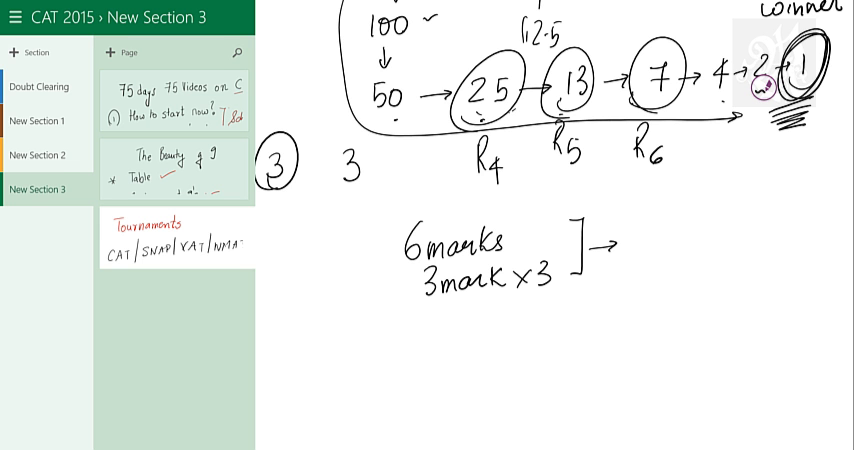
{"action": "type", "text": "3sec("}
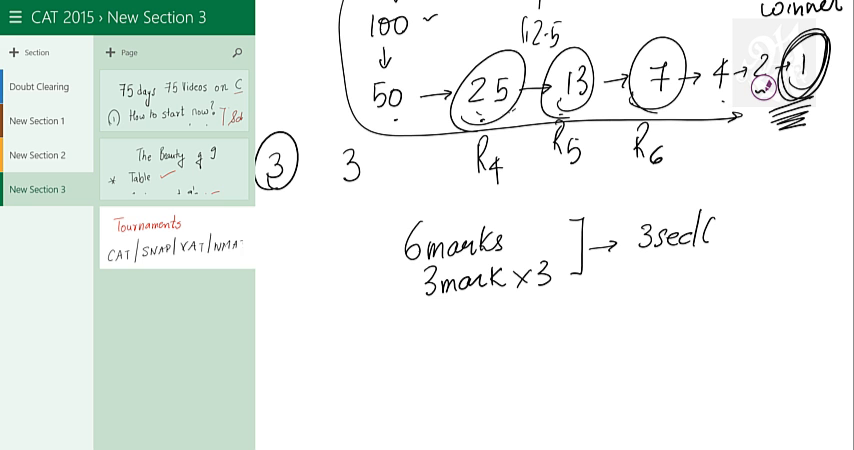